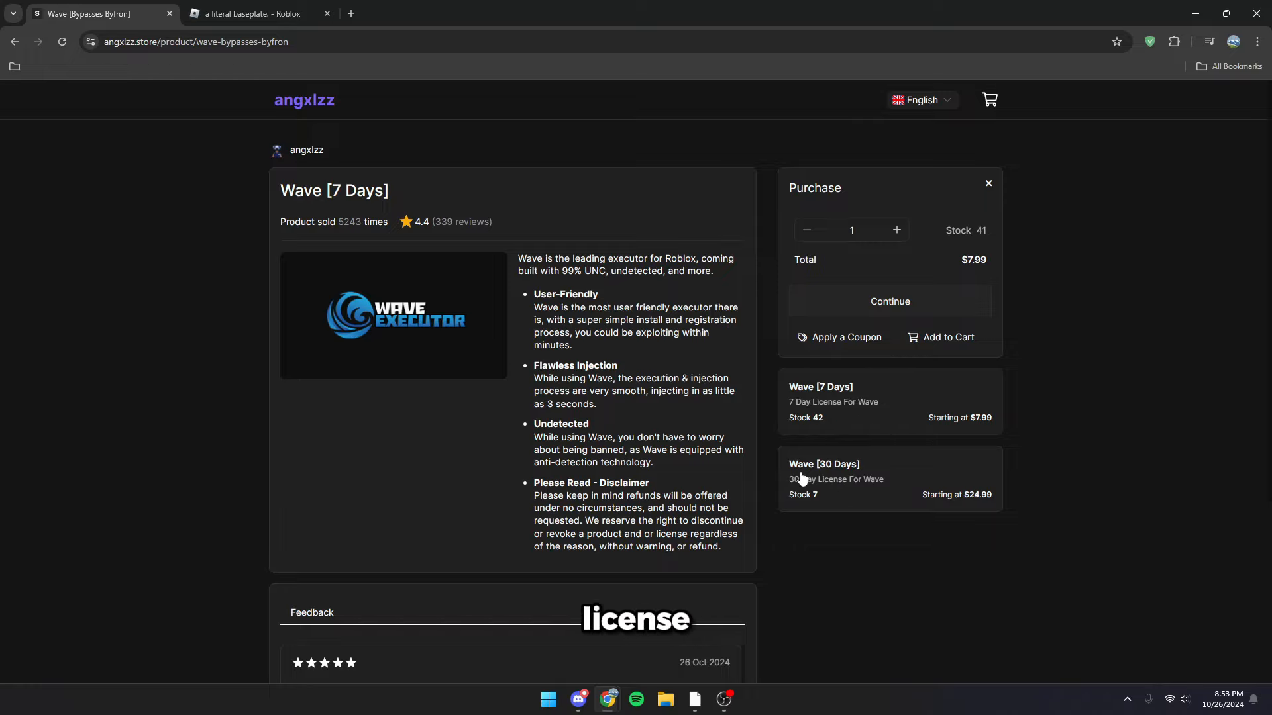
Step: Launch the 'a literal baseplate.' game from its Roblox page in Chrome
scroll(down, 3)
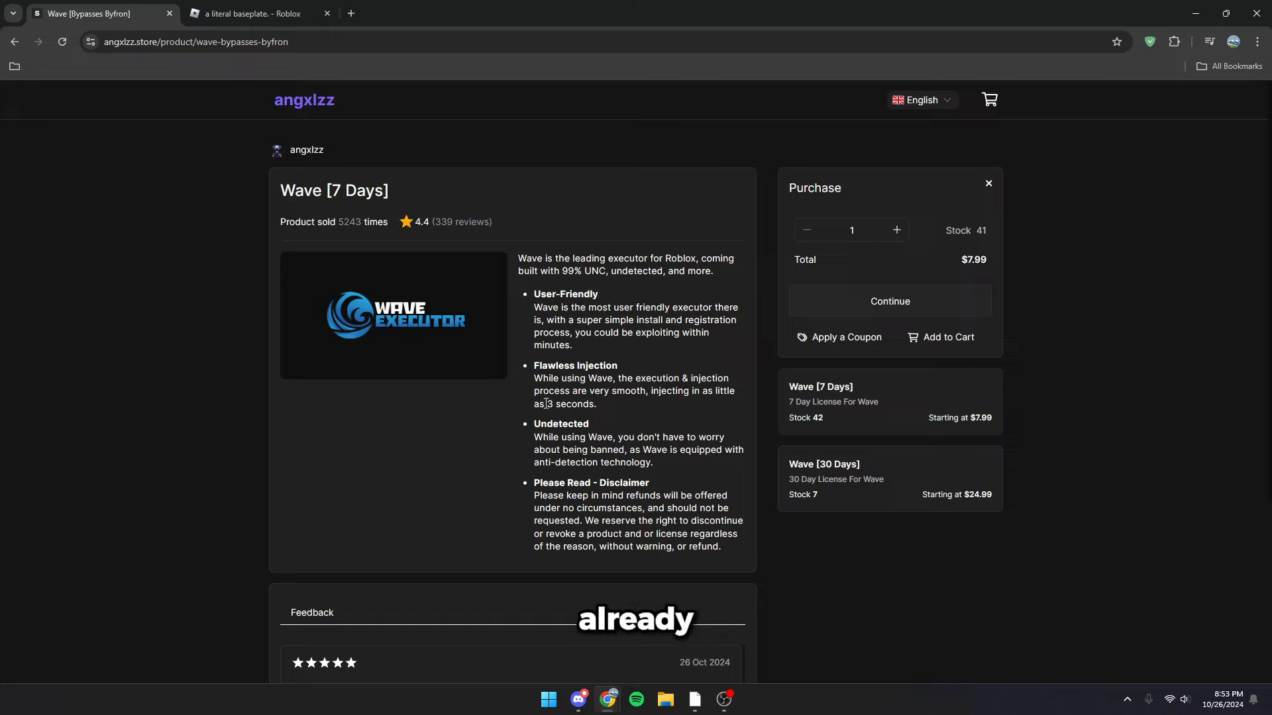
click(251, 13)
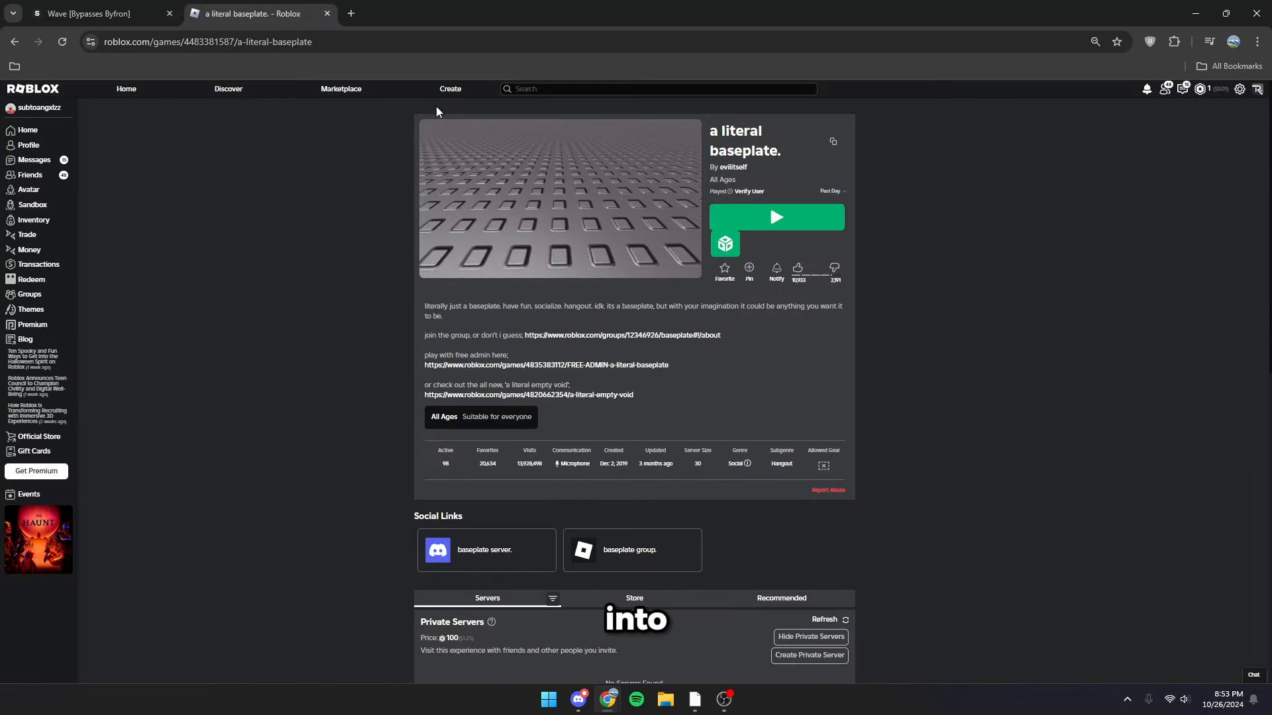
mouse_move(799, 219)
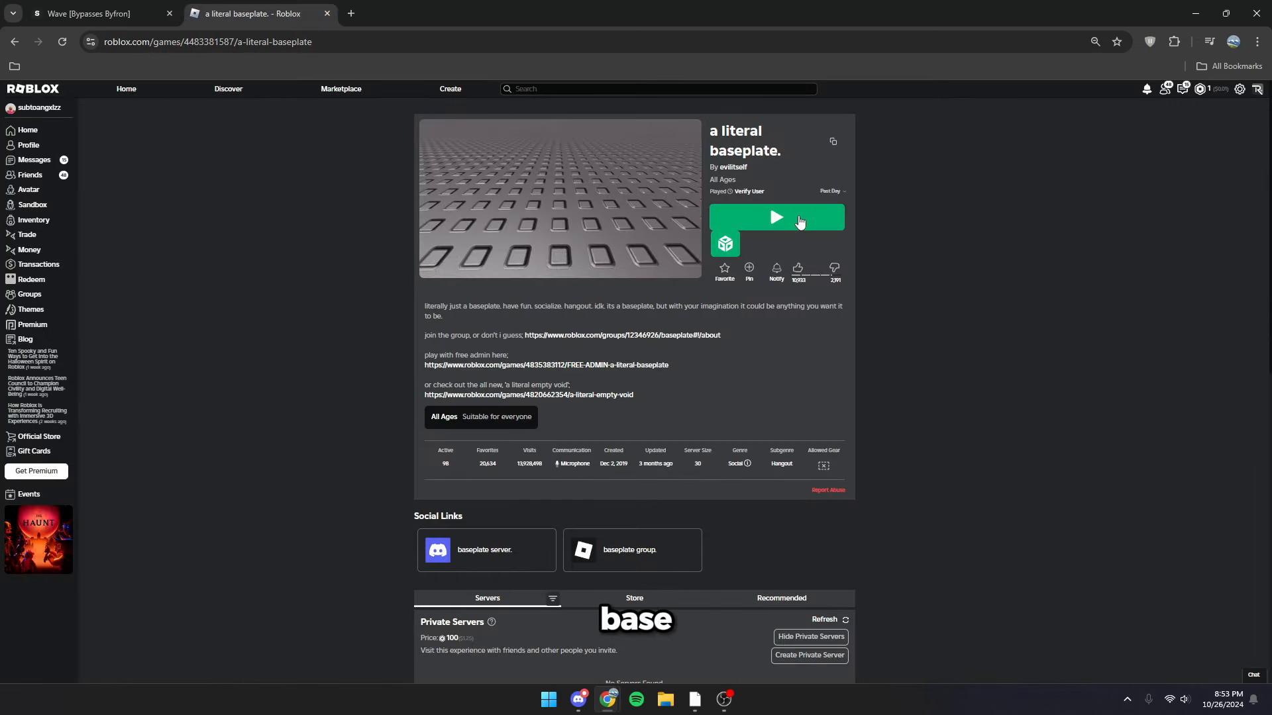
click(776, 217)
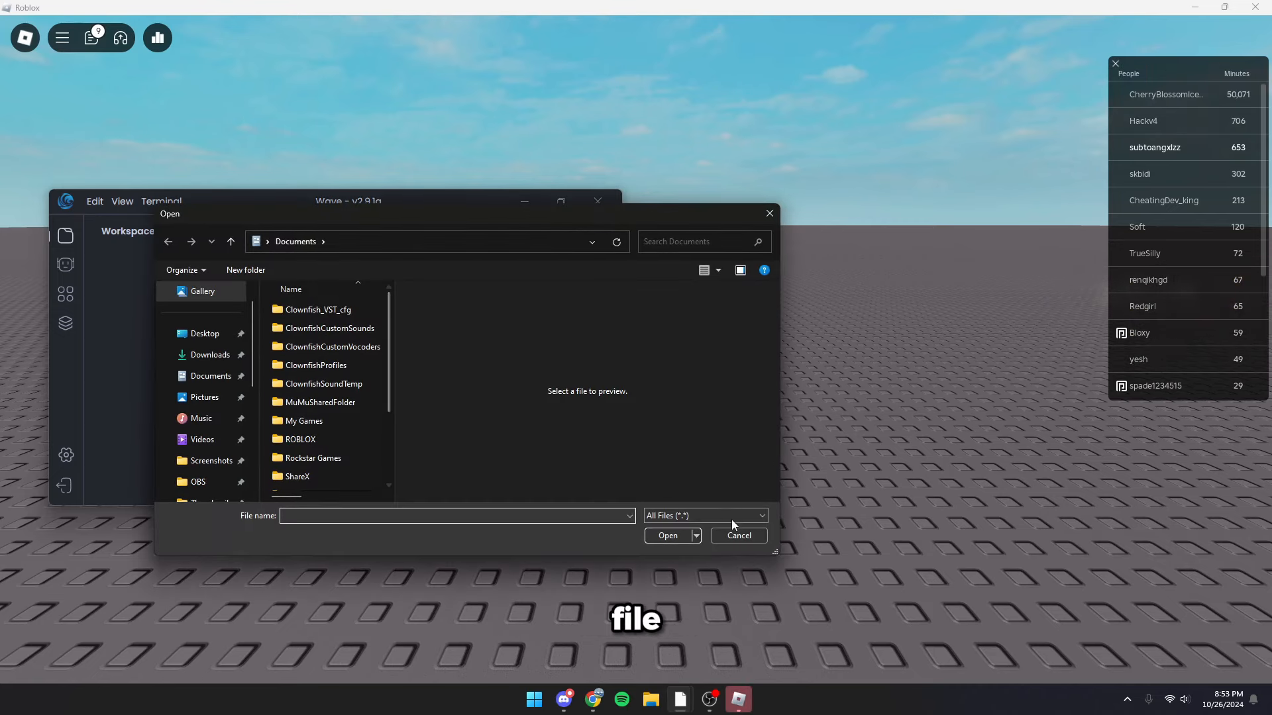
Step: Cancel the Documents file-open dialog in Wave without choosing a file
click(738, 536)
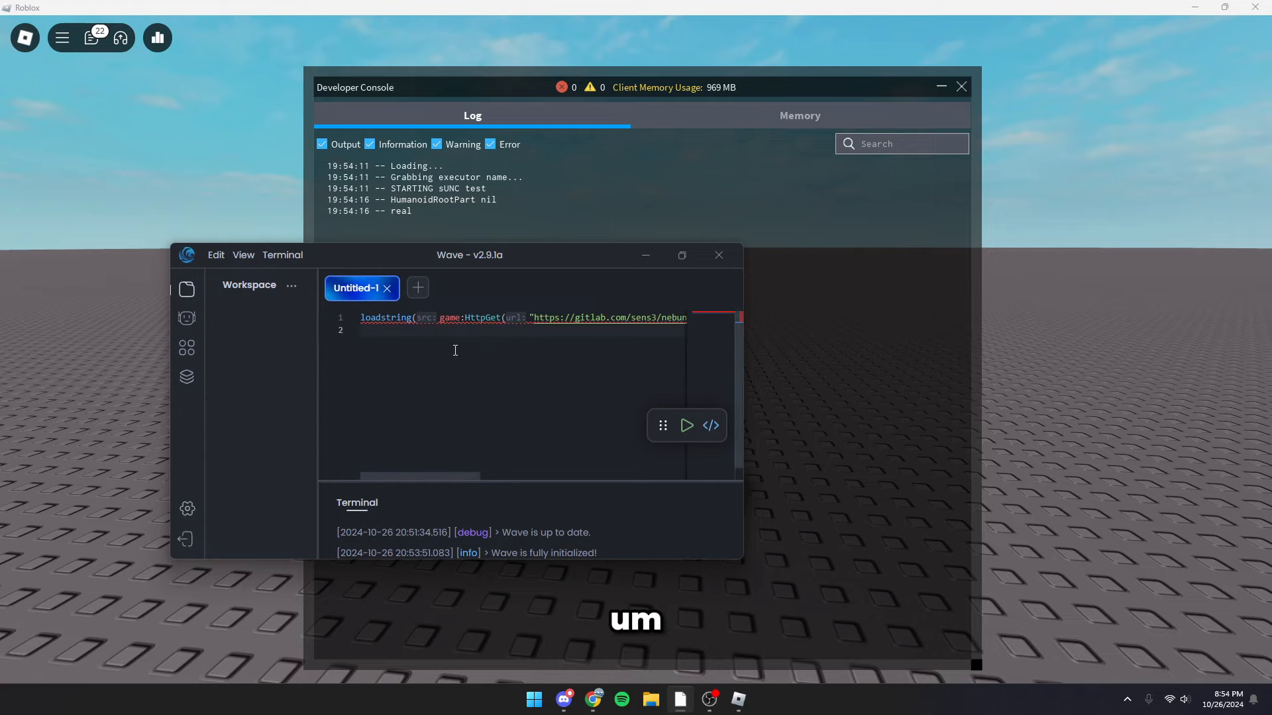
Step: Execute the sUNC loadstring script from the Untitled-1 tab
click(686, 425)
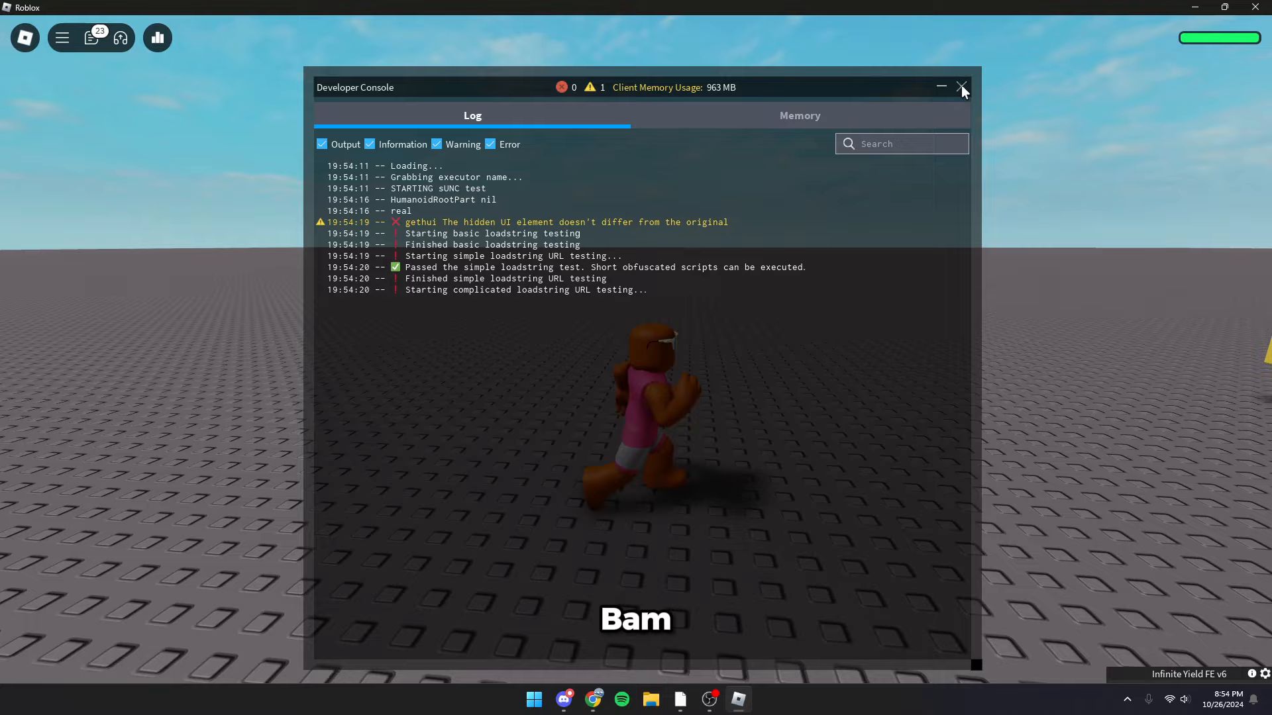
Step: Review the sUNC function check results, with gethui failing, and close the Developer Console
click(960, 87)
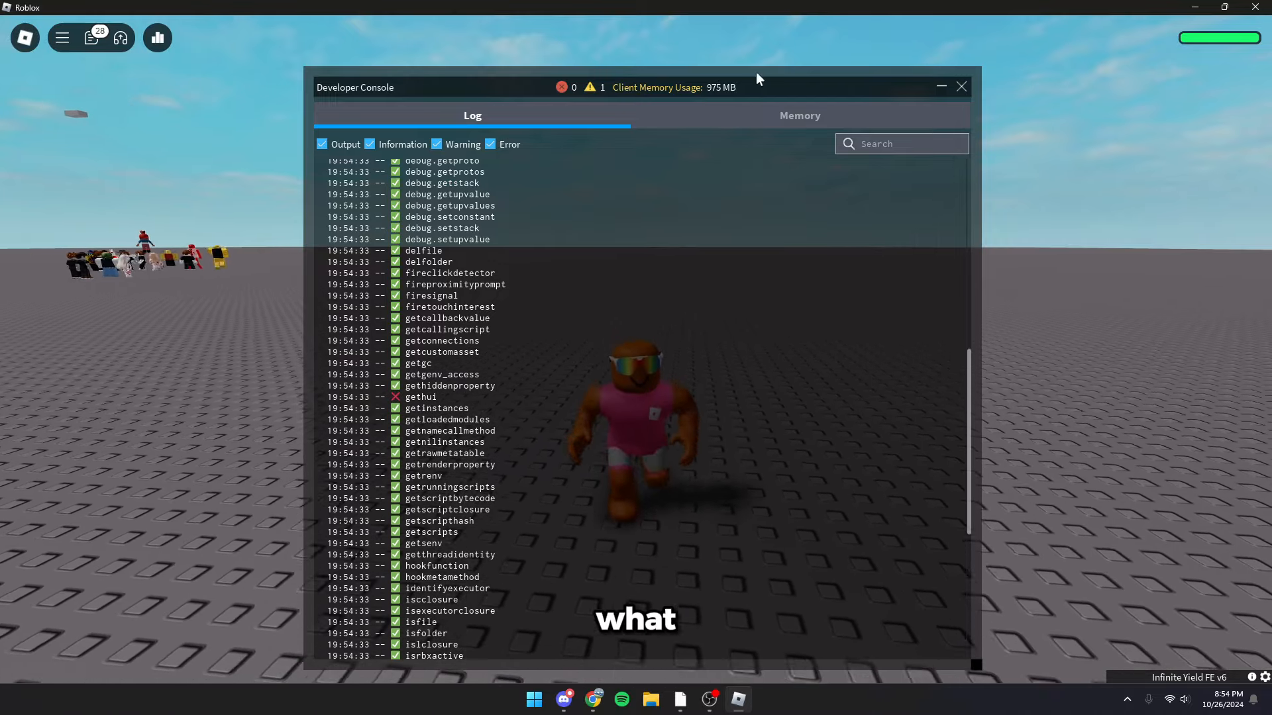
click(961, 86)
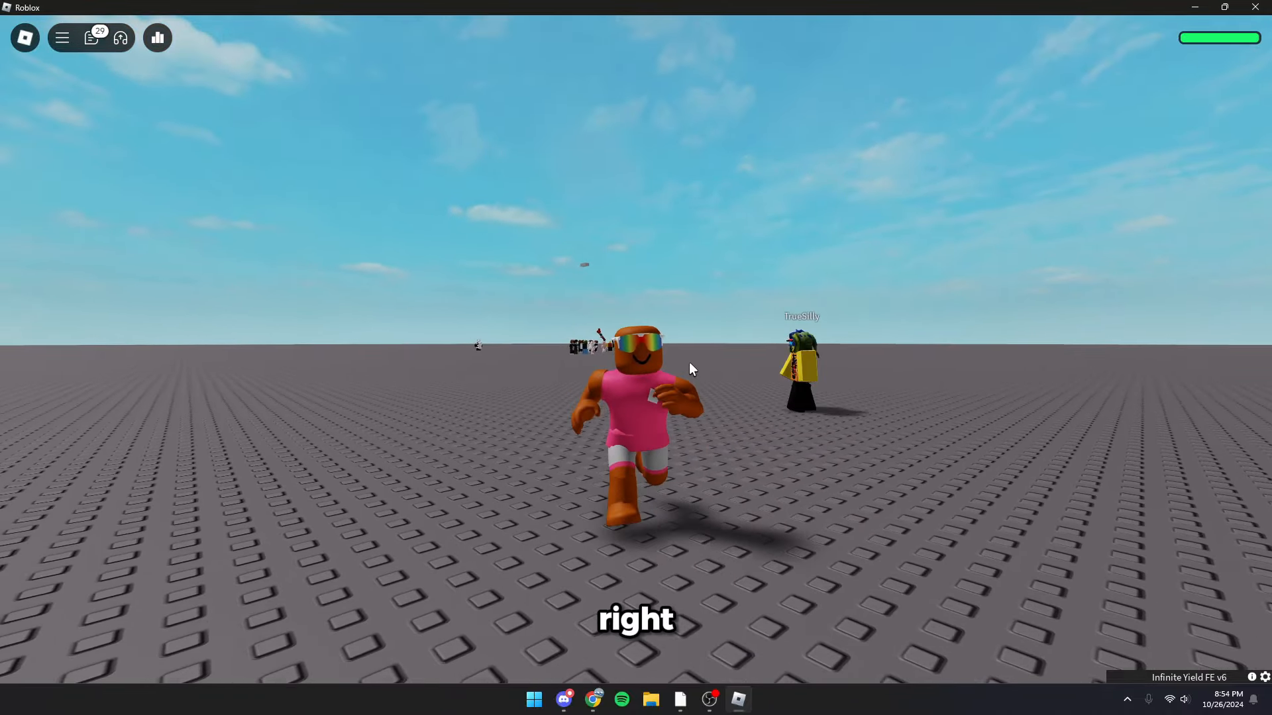
Step: Bring Wave back into view and scroll through the ScriptBlox script list
click(733, 700)
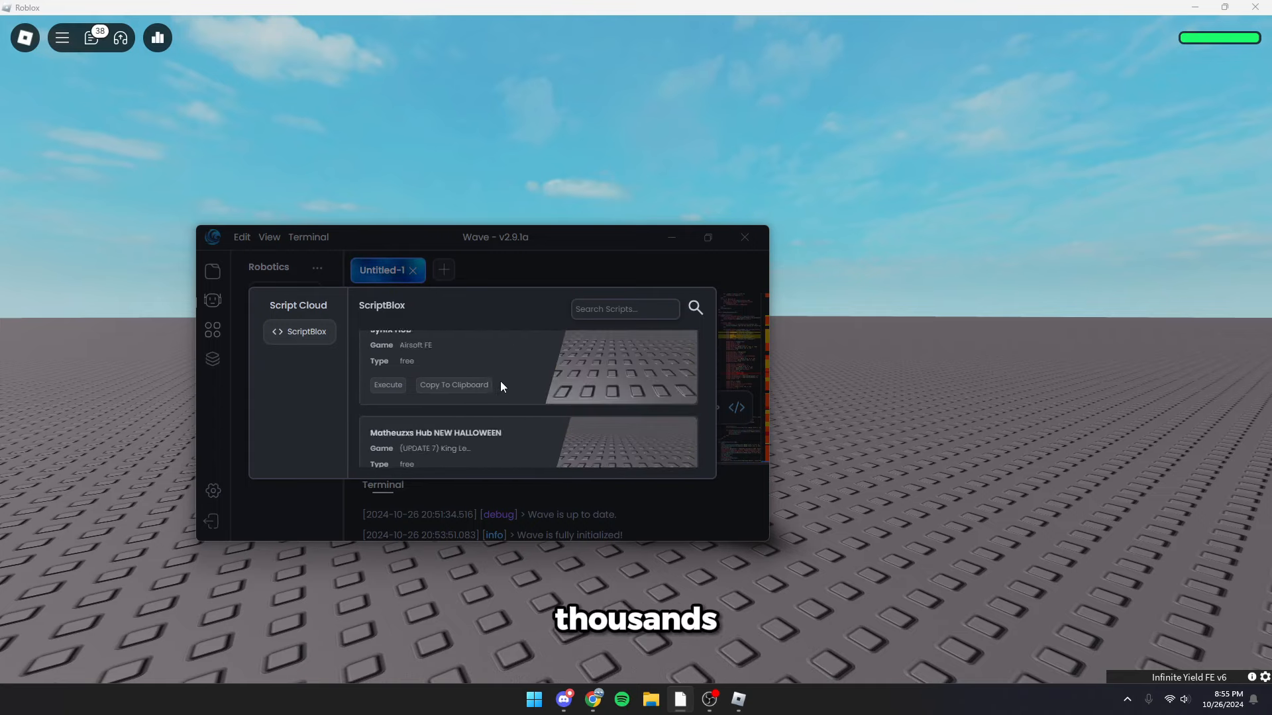
scroll(down, 3)
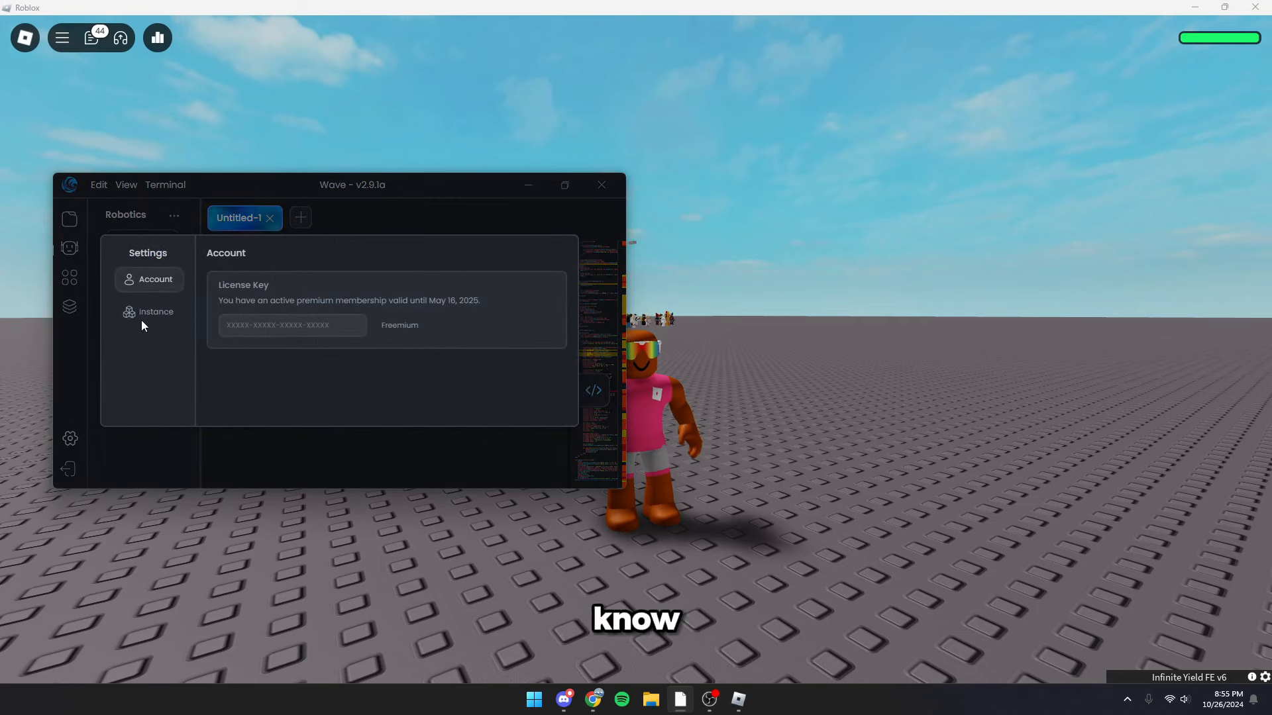
Step: View Wave's Instance settings, then hide the player list from the game view
click(157, 312)
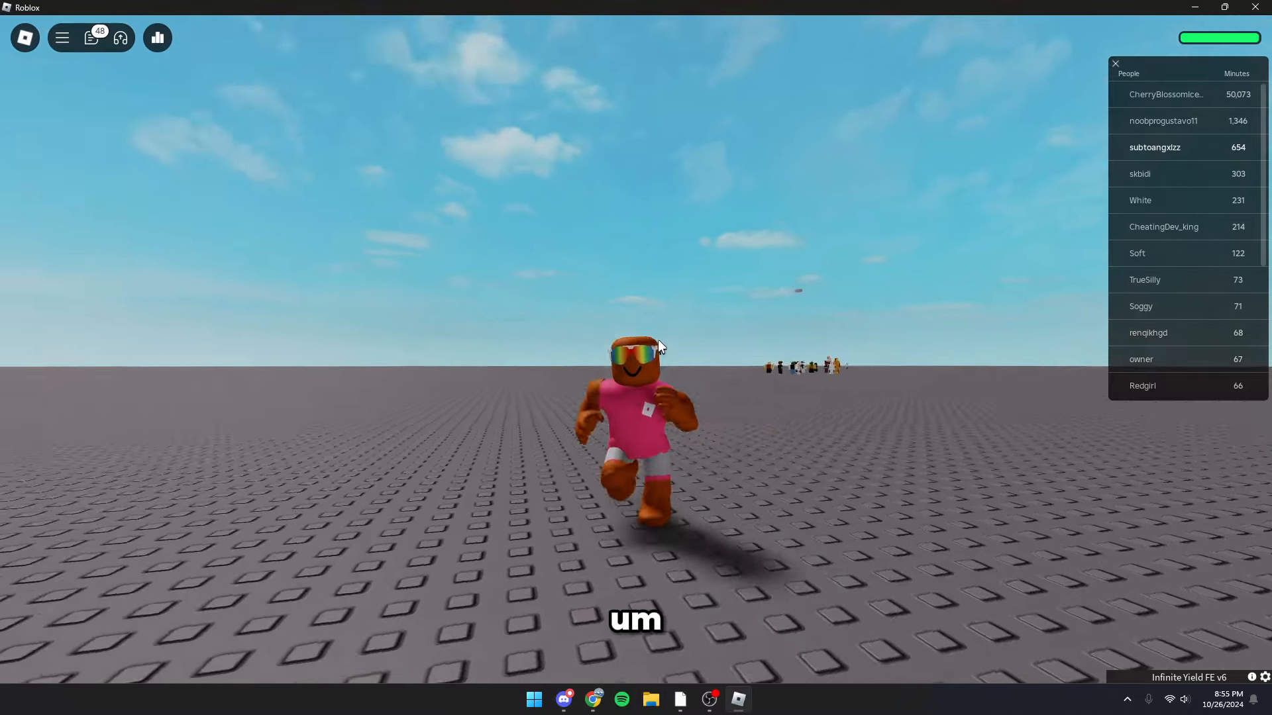
click(1115, 63)
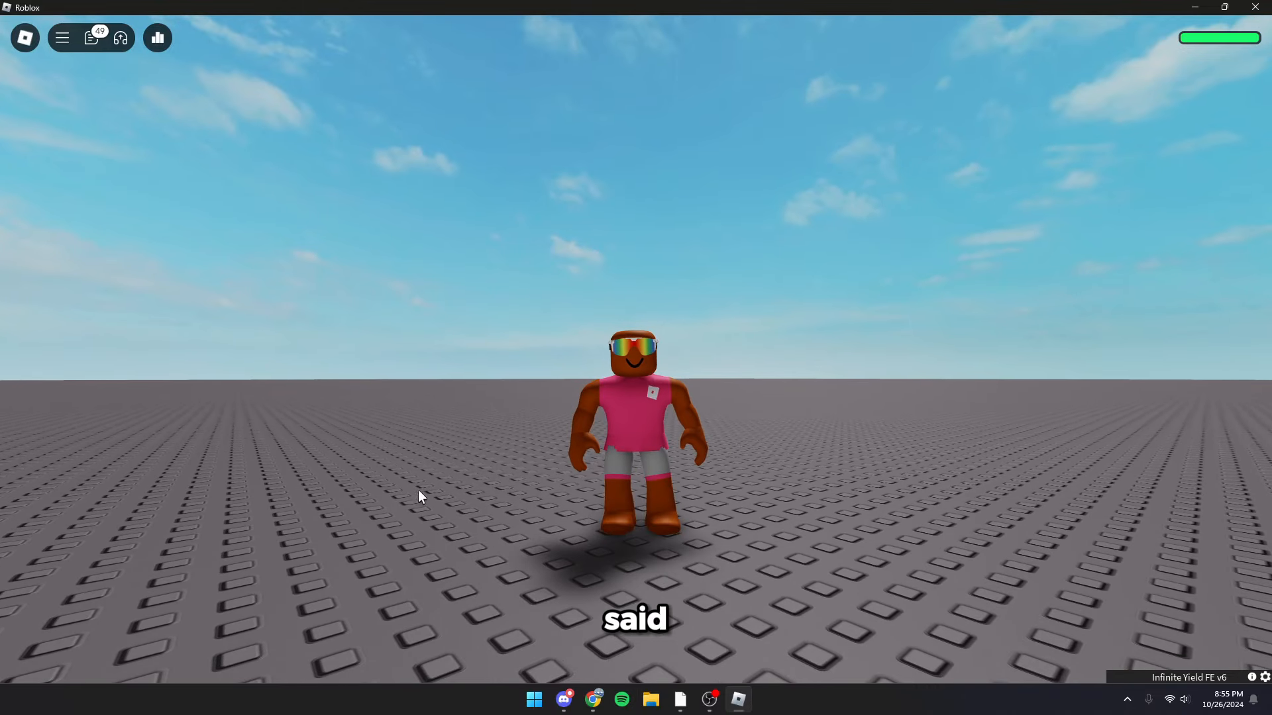